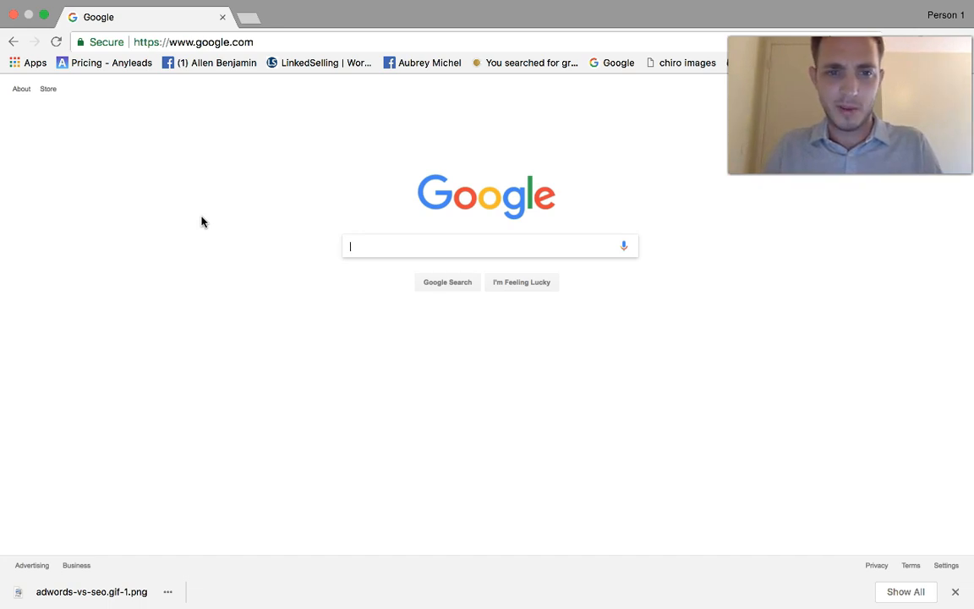
Search Google for 'Model T', review the listings, and return to the query box to refine it.
text(Model T)
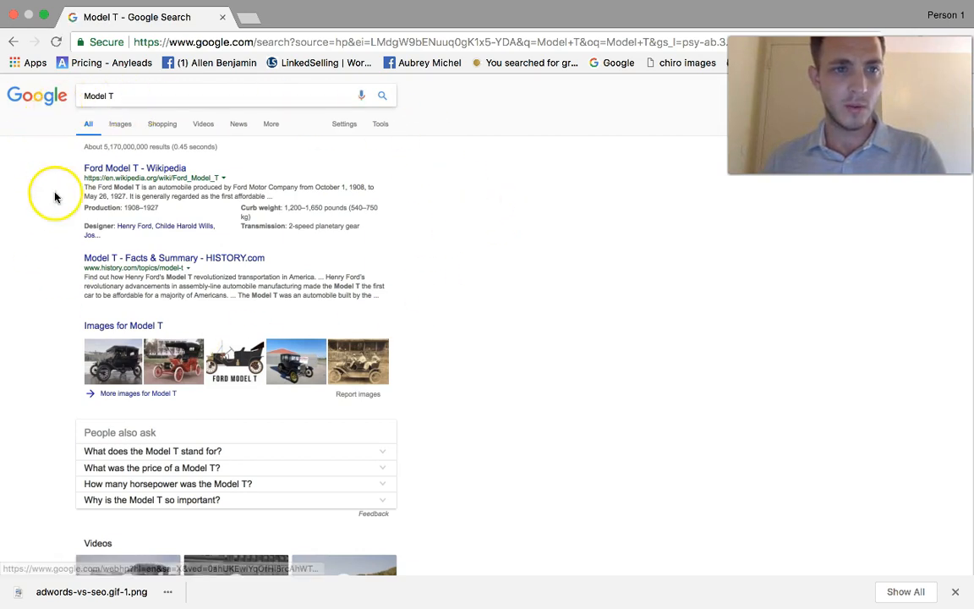
mouse_move(114, 179)
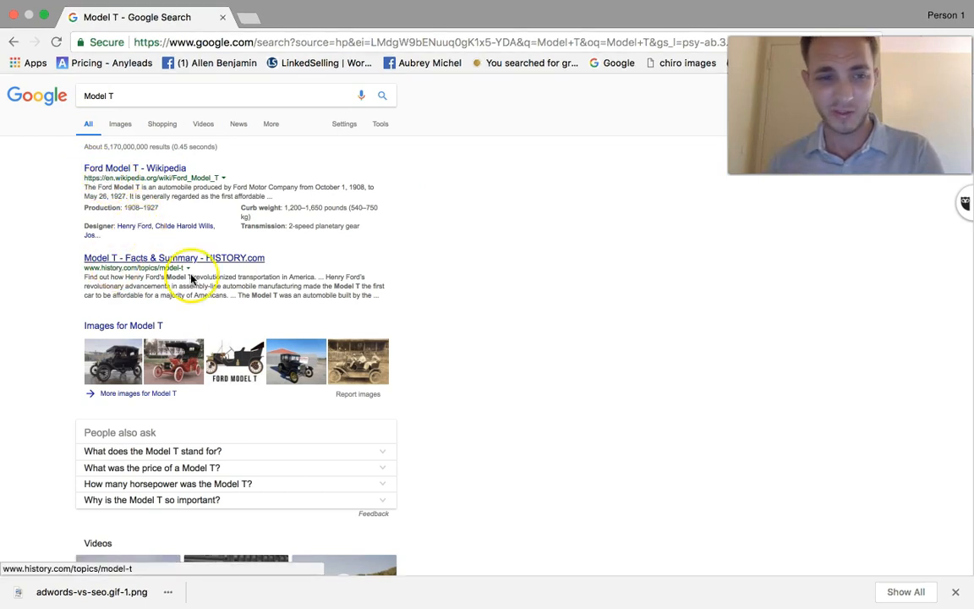
scroll(down, 3)
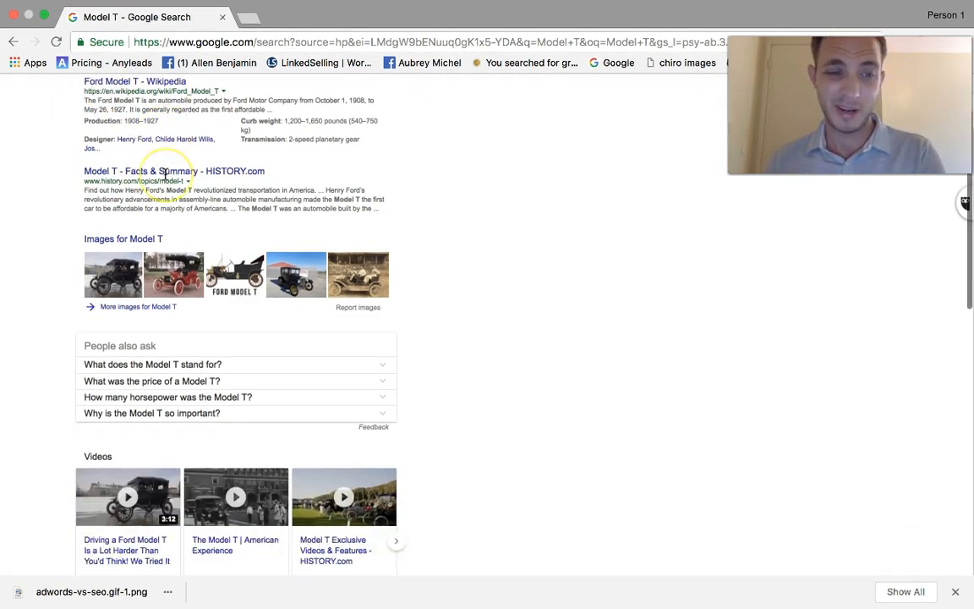
scroll(down, 3)
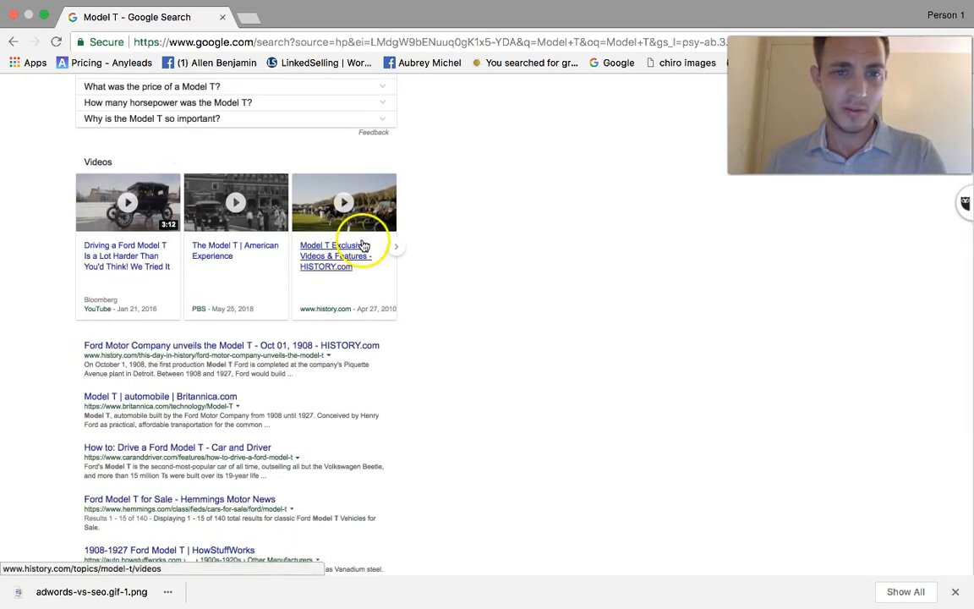
scroll(down, 3)
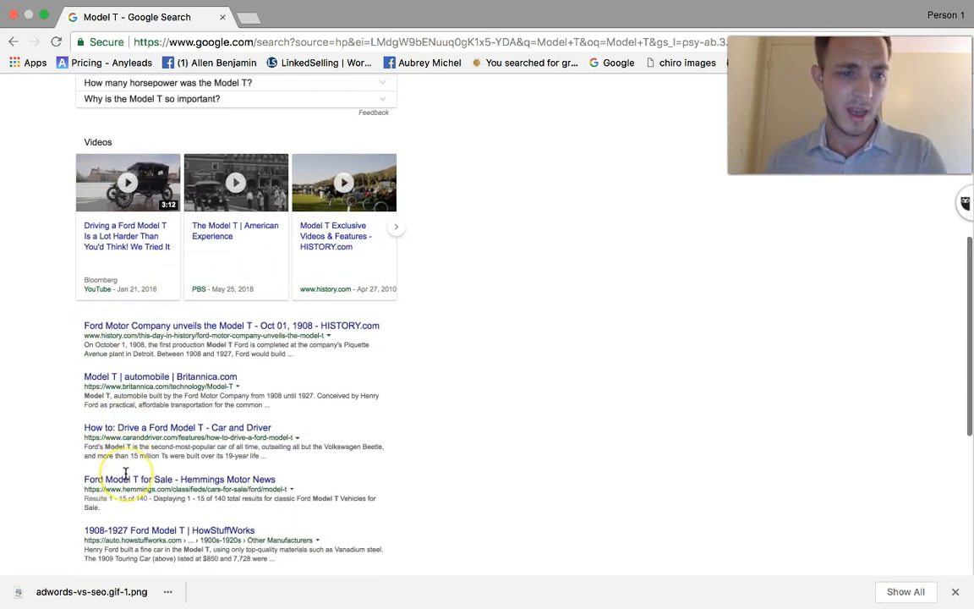
scroll(down, 3)
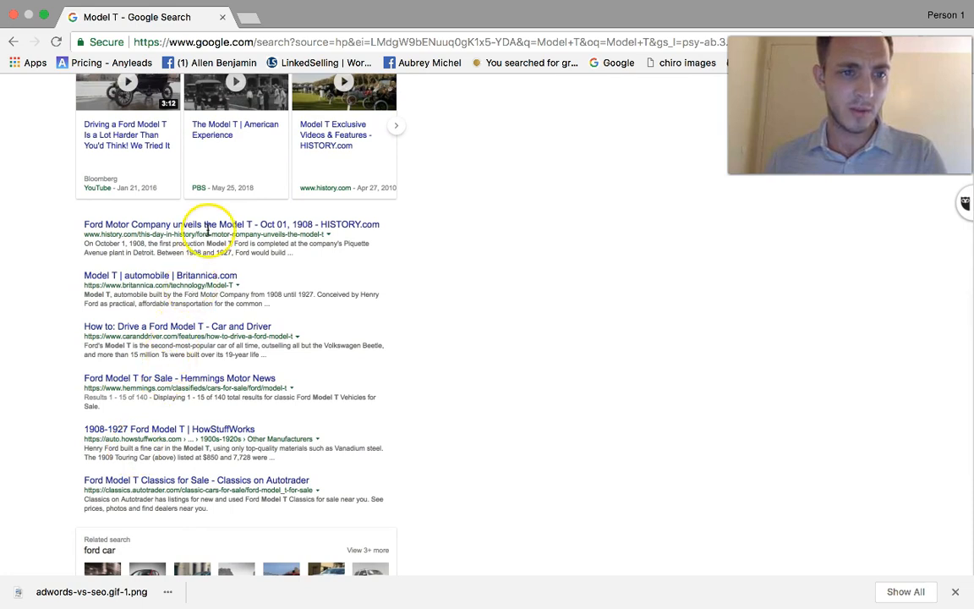
mouse_move(182, 426)
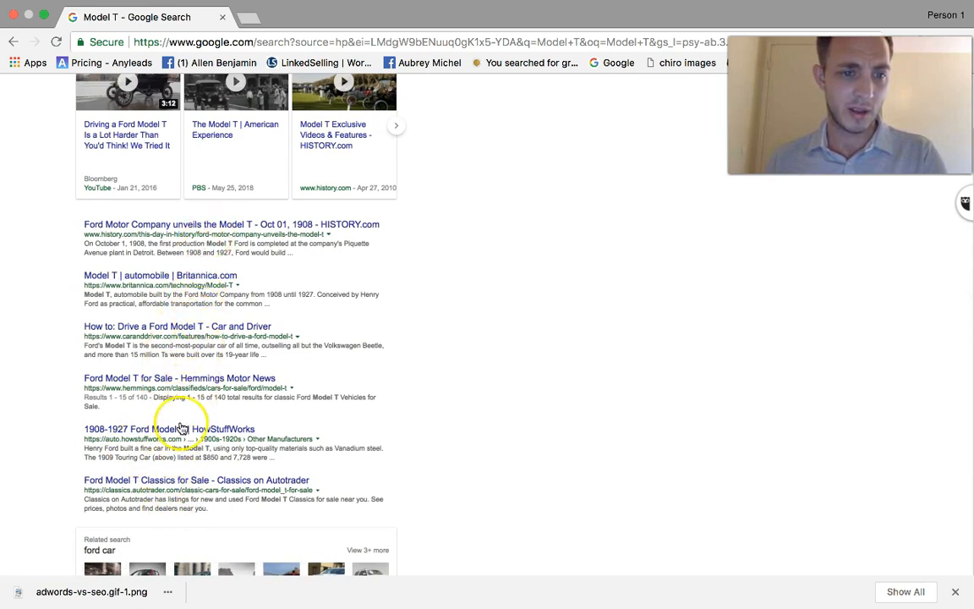
mouse_move(188, 383)
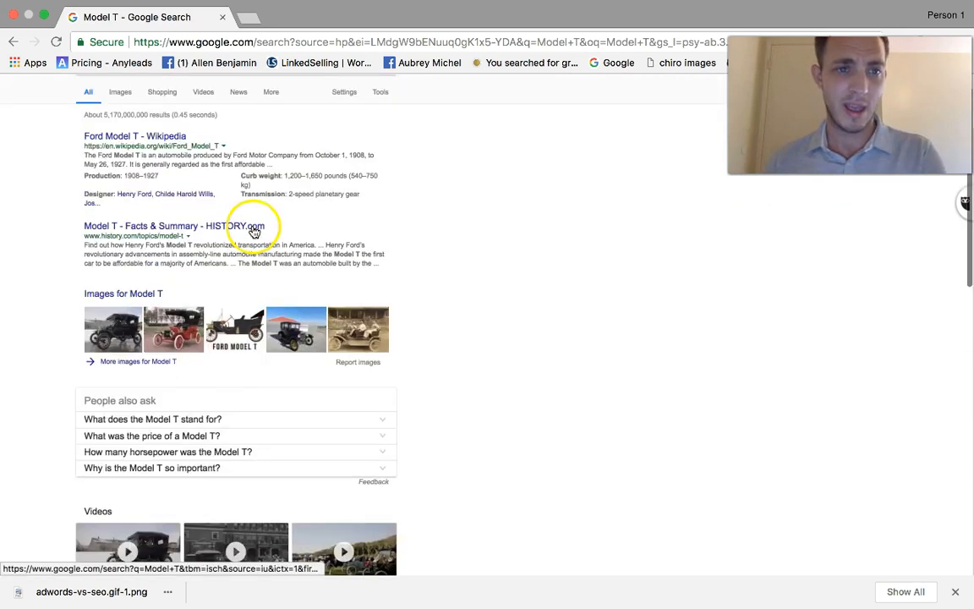
click(152, 95)
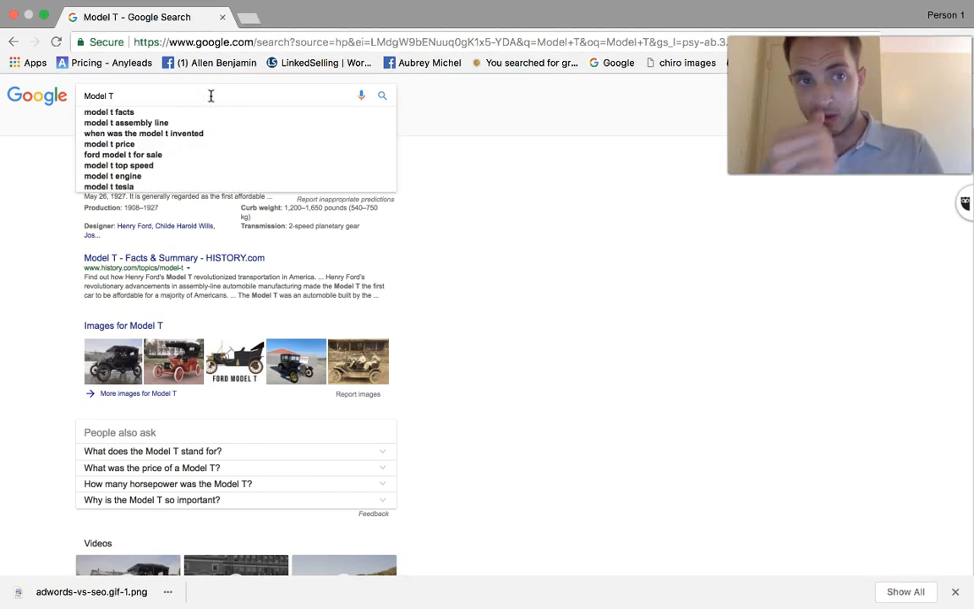
Extend the query to 'Model T parts' and look over the parts retailer results.
text(" ")
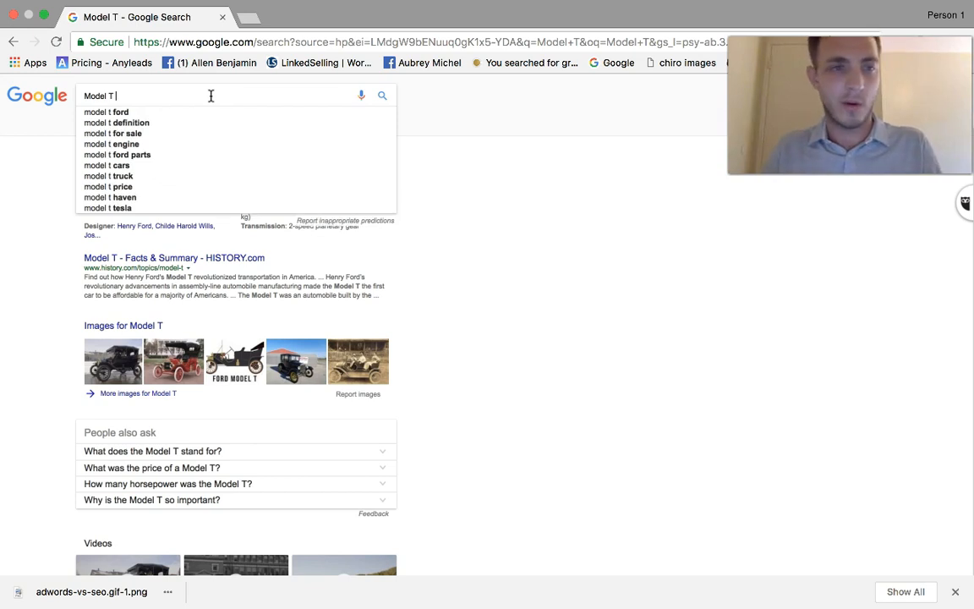
text(parts)
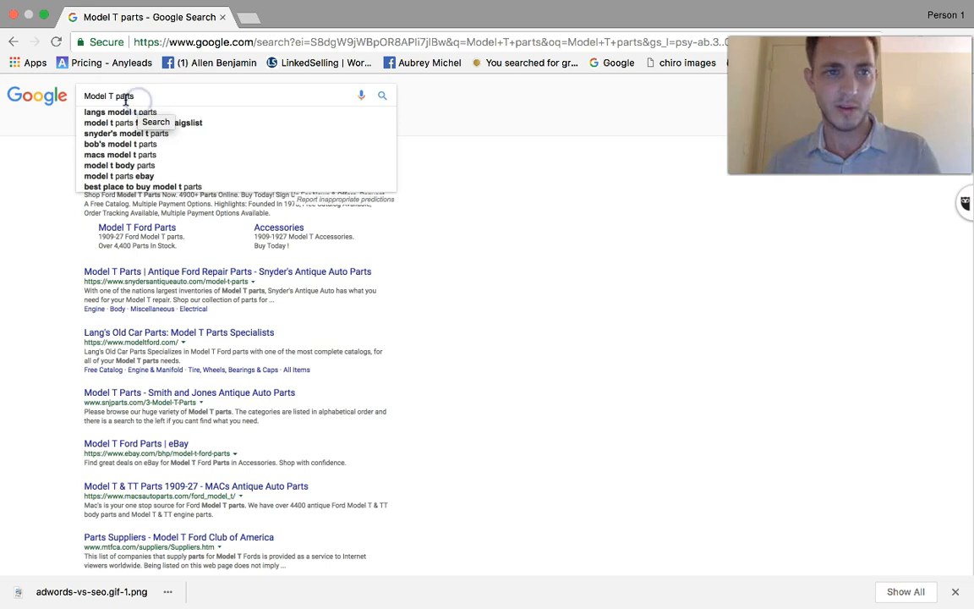
mouse_move(476, 257)
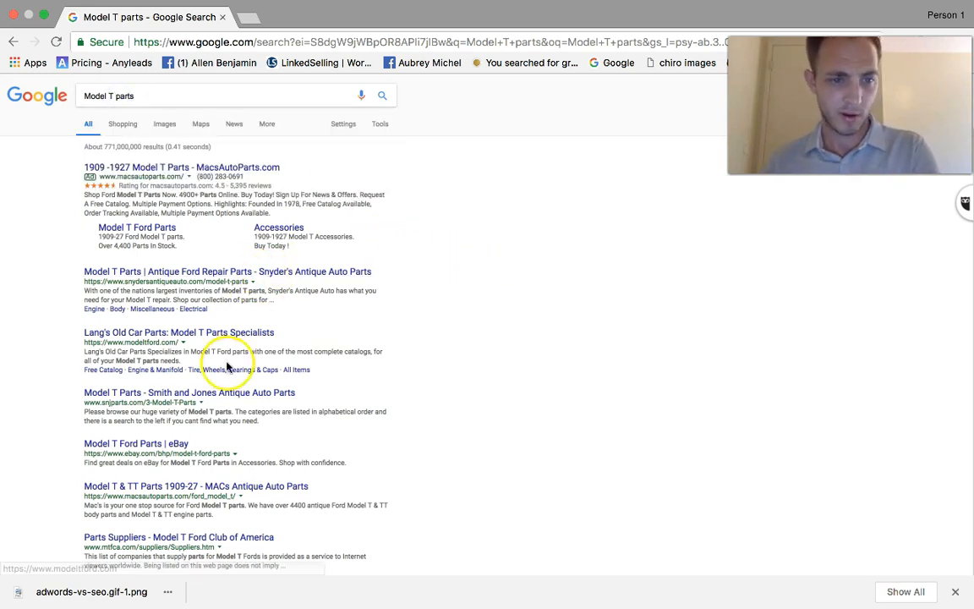
mouse_move(279, 378)
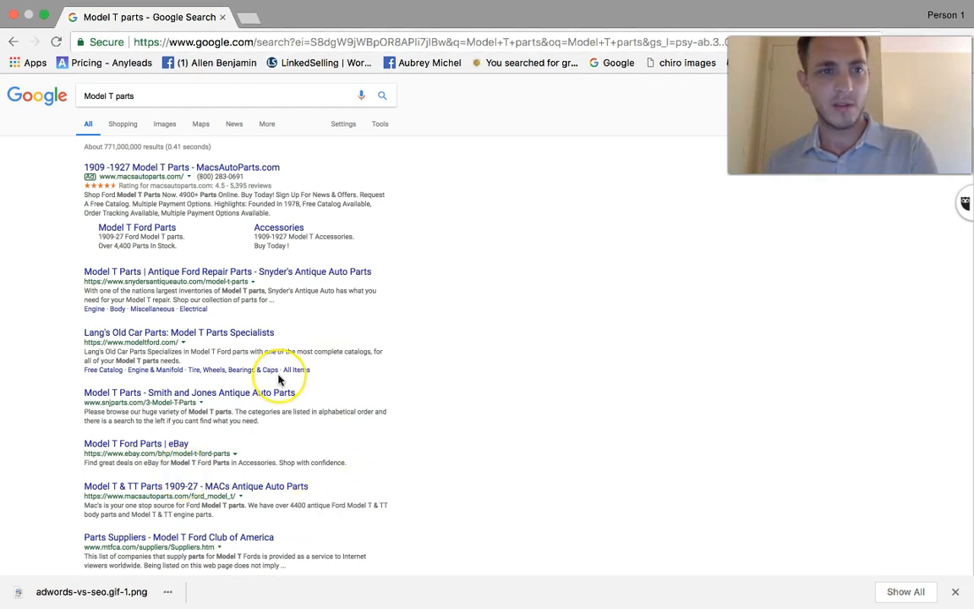
scroll(down, 3)
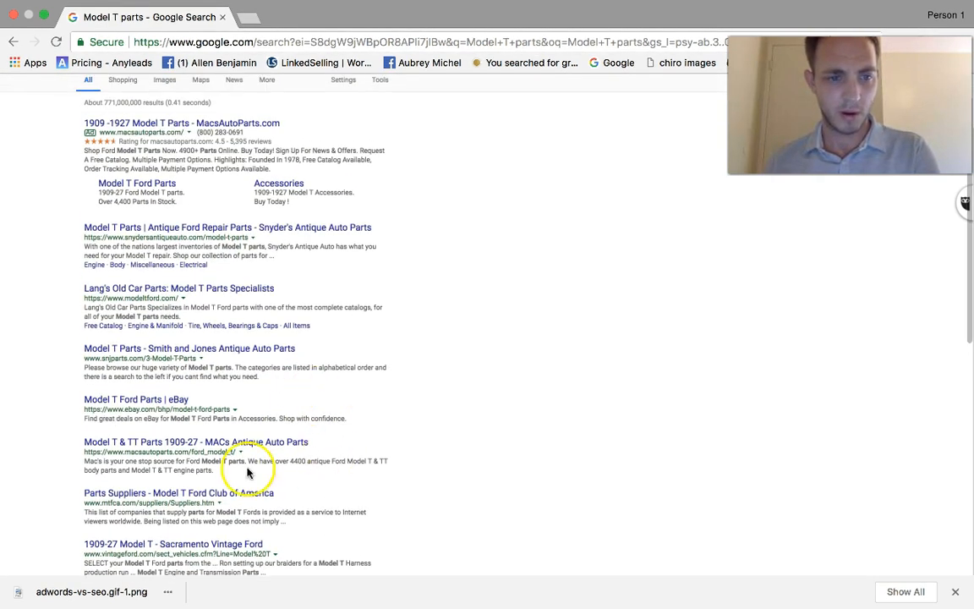
mouse_move(223, 448)
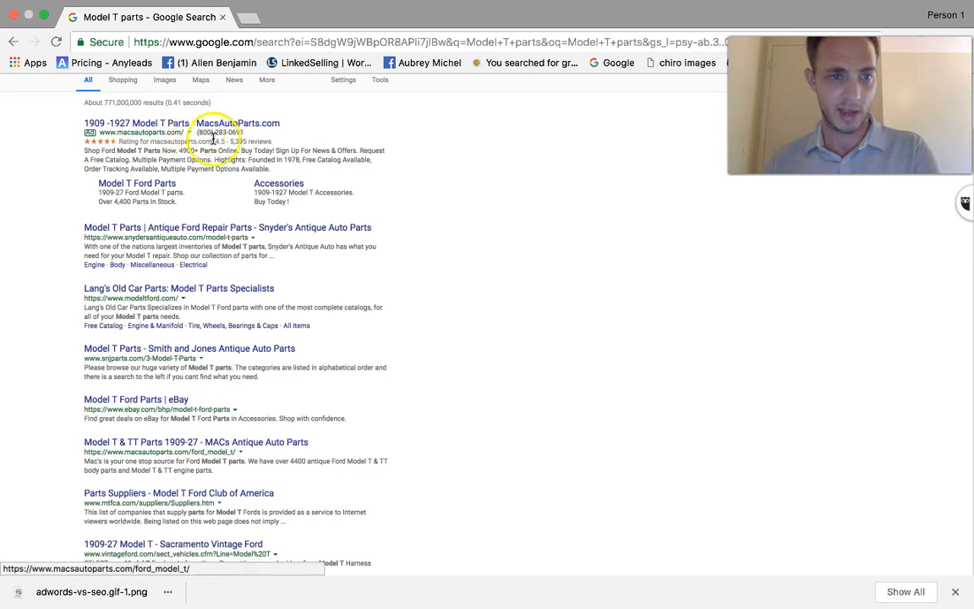
scroll(down, 3)
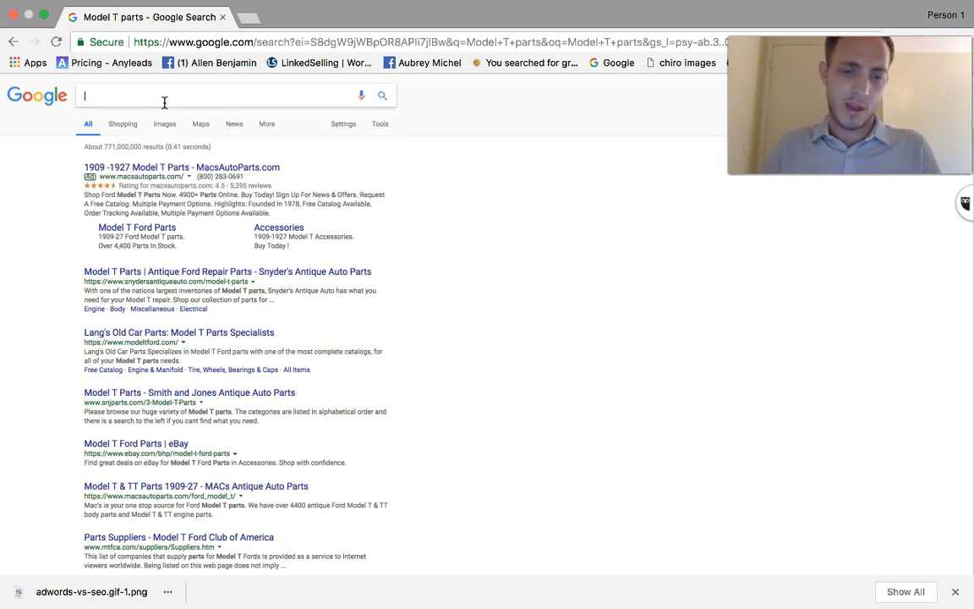
Search 'discount model t parts', then 'buy model t parts', and review their shopping listings and results.
text(discount model t parts)
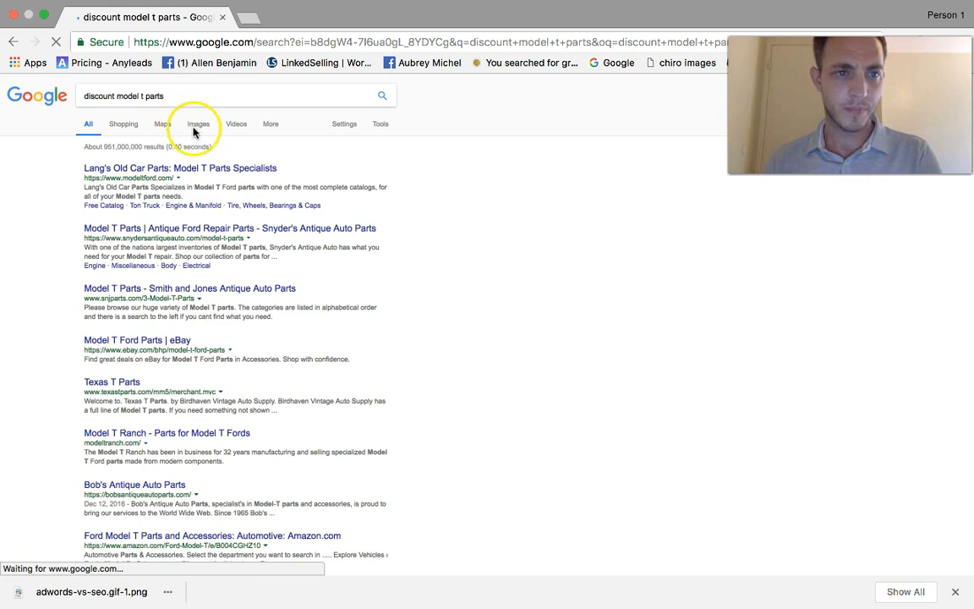
mouse_move(218, 223)
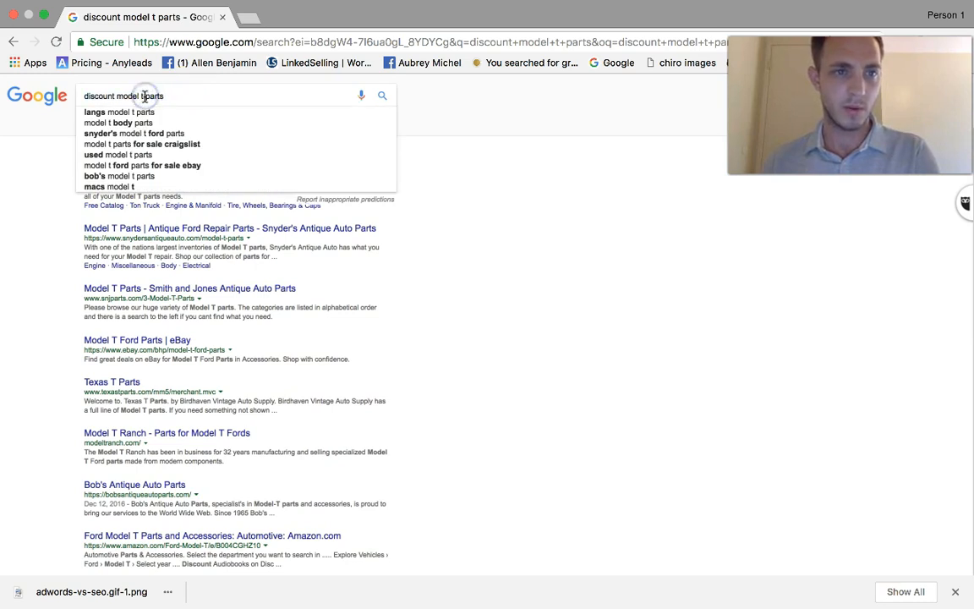
double_click(98, 95)
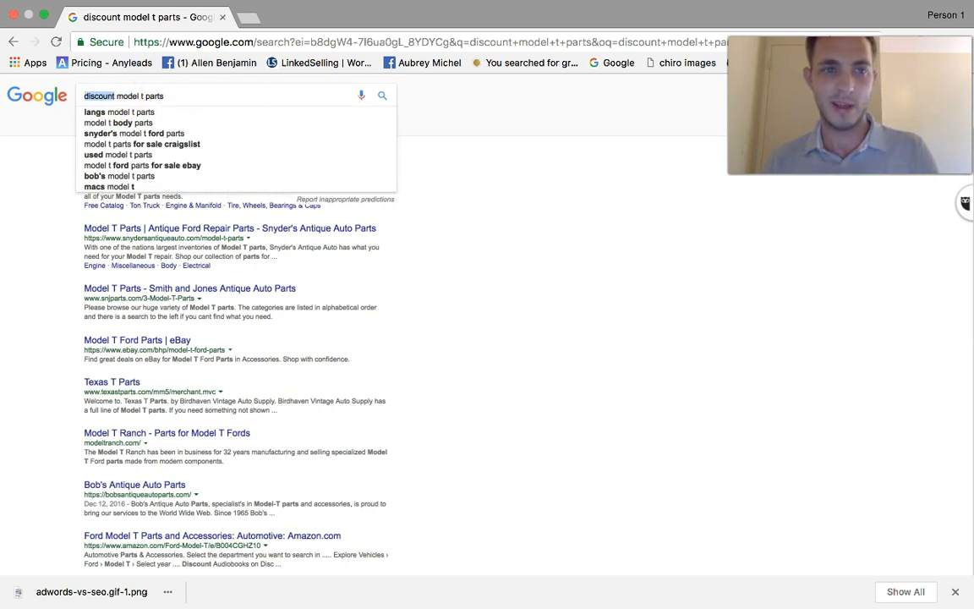
text(buy model t parts)
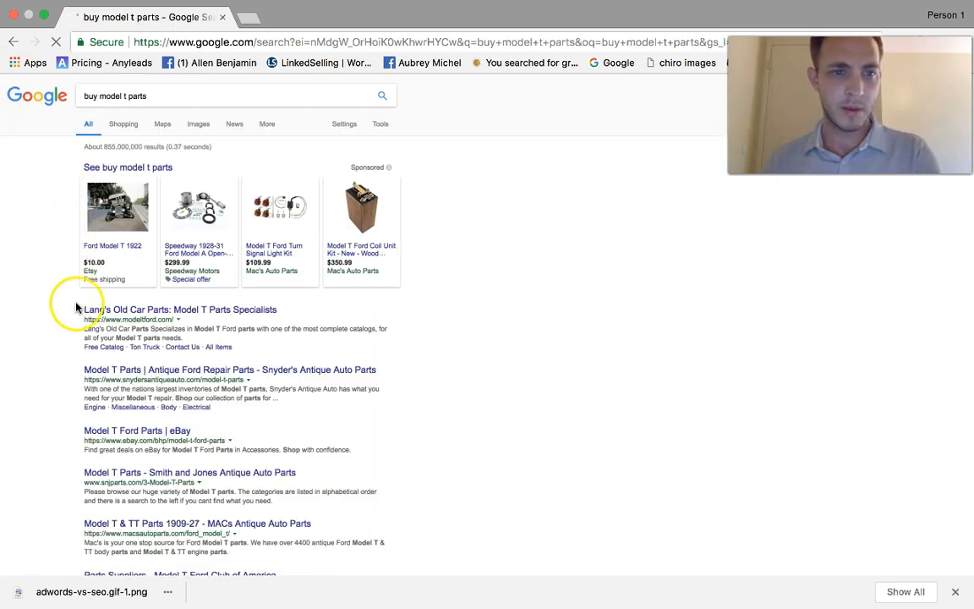
scroll(down, 3)
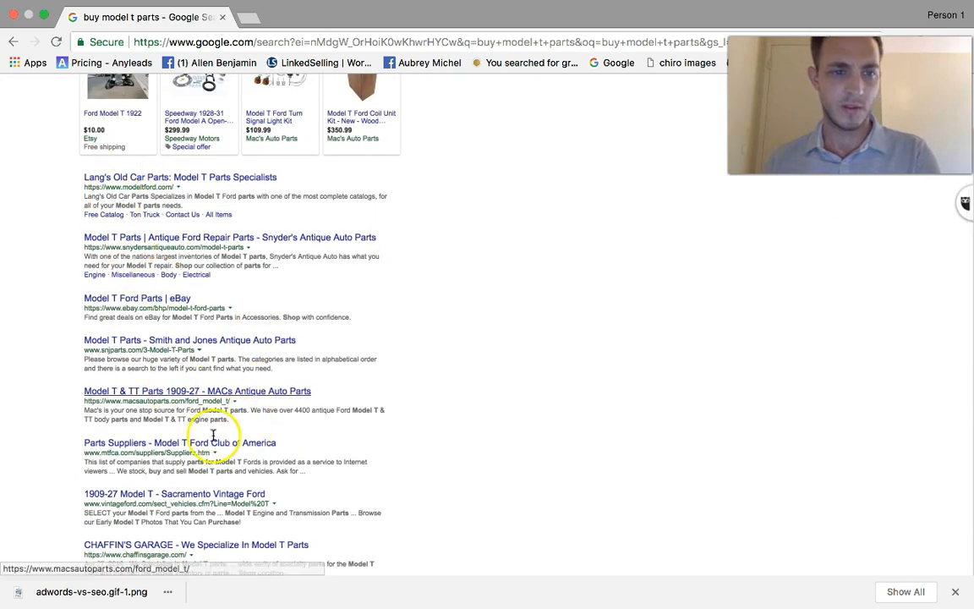
mouse_move(278, 187)
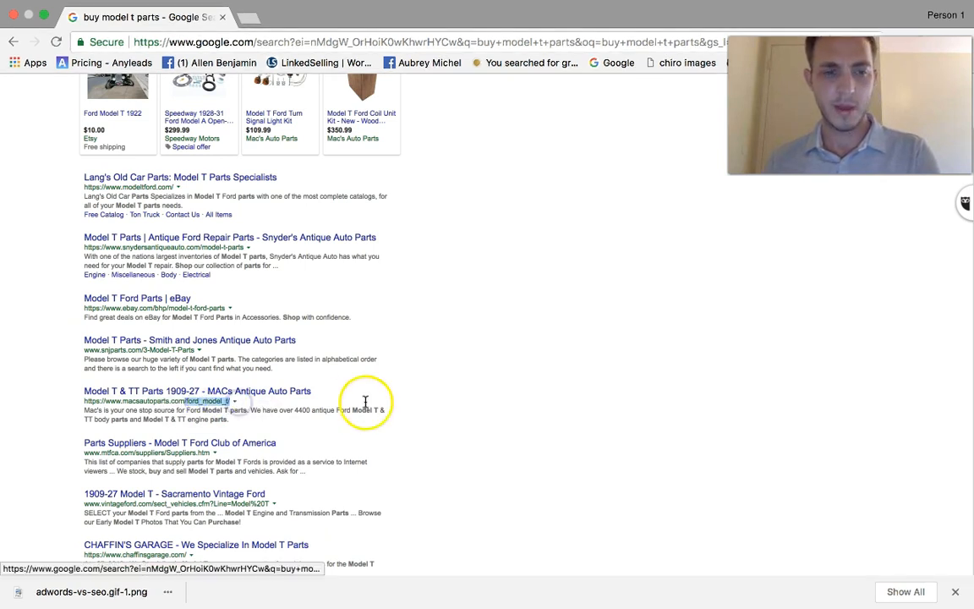
scroll(up, 3)
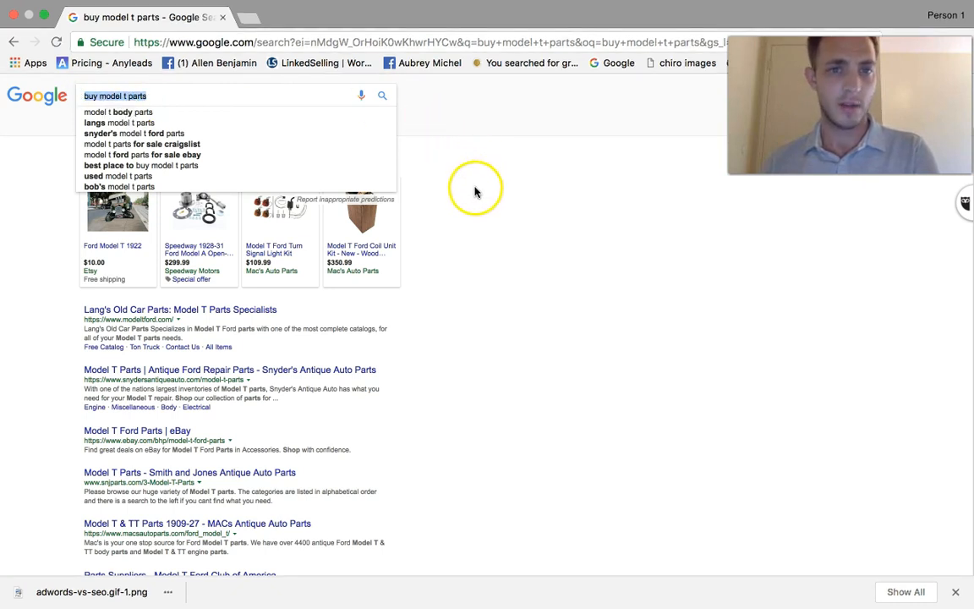
Go to ads.google.com in a new tab and reach Keyword Planner's search volume and forecasts box.
click(419, 17)
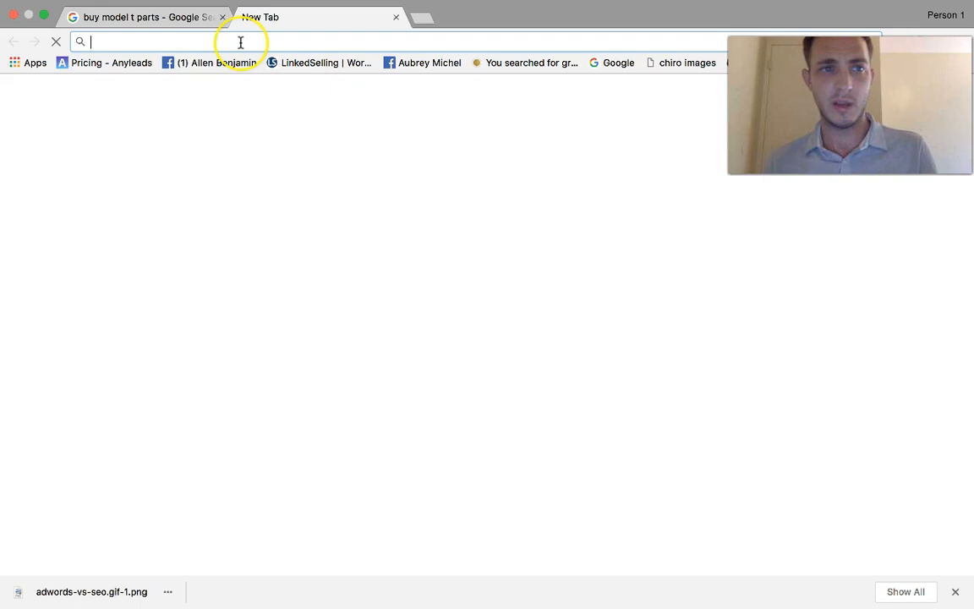
text(ads.google.com/home/)
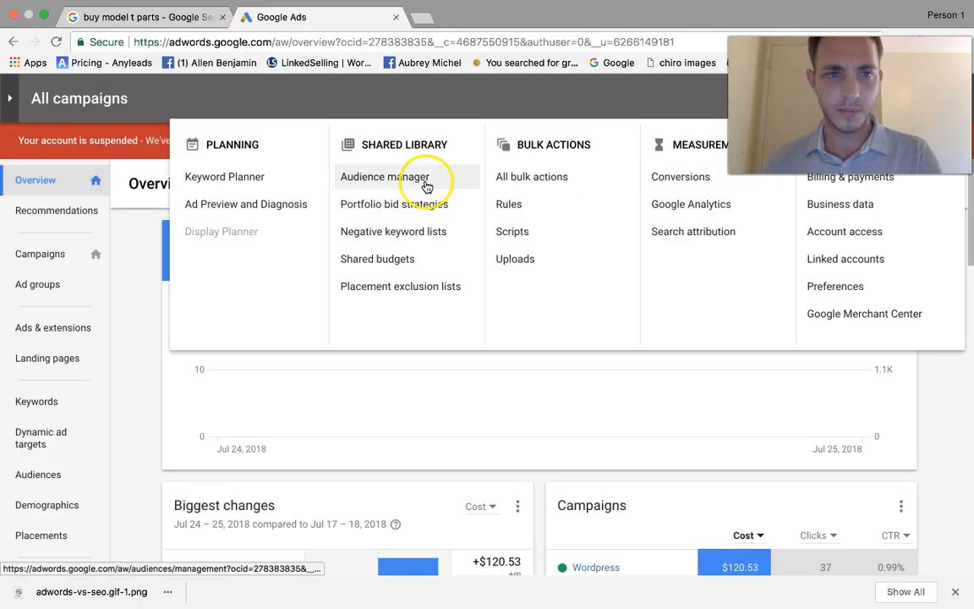
mouse_move(591, 194)
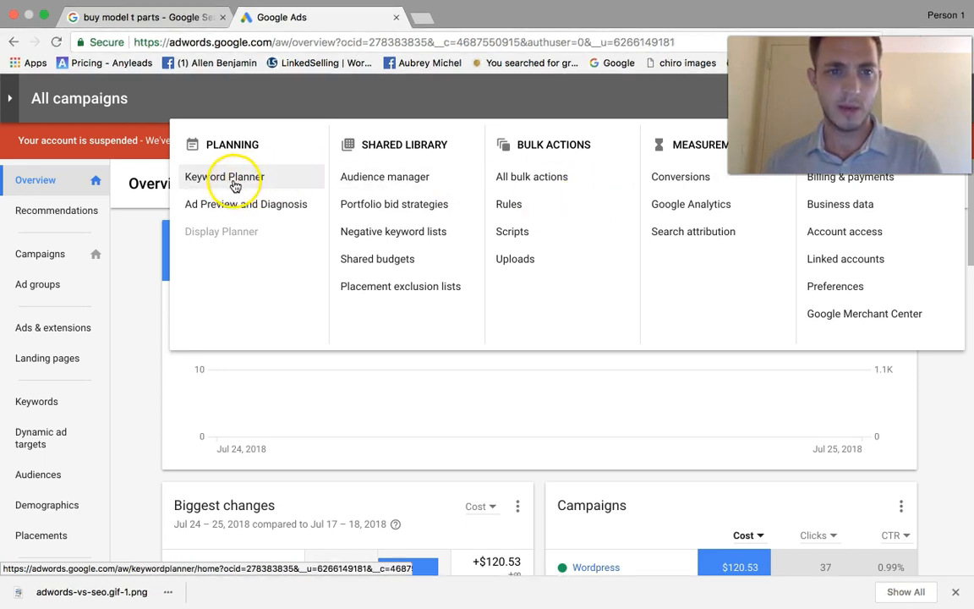
click(223, 178)
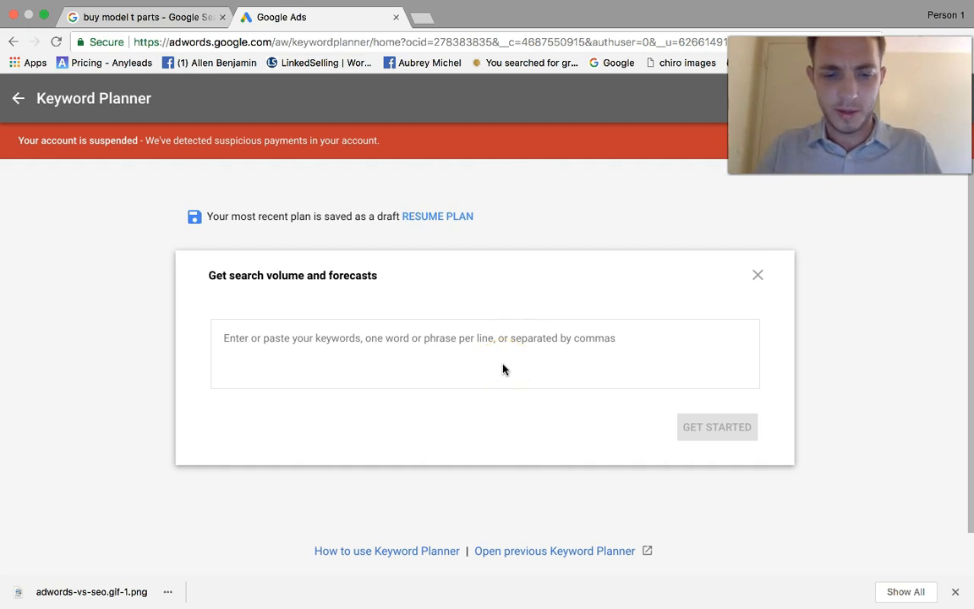
Enter Model T, Model T Parts, Buy Model T Parts, Model T Parts For Sale, Discount Model T Parts and get their forecasts.
text(Model T)
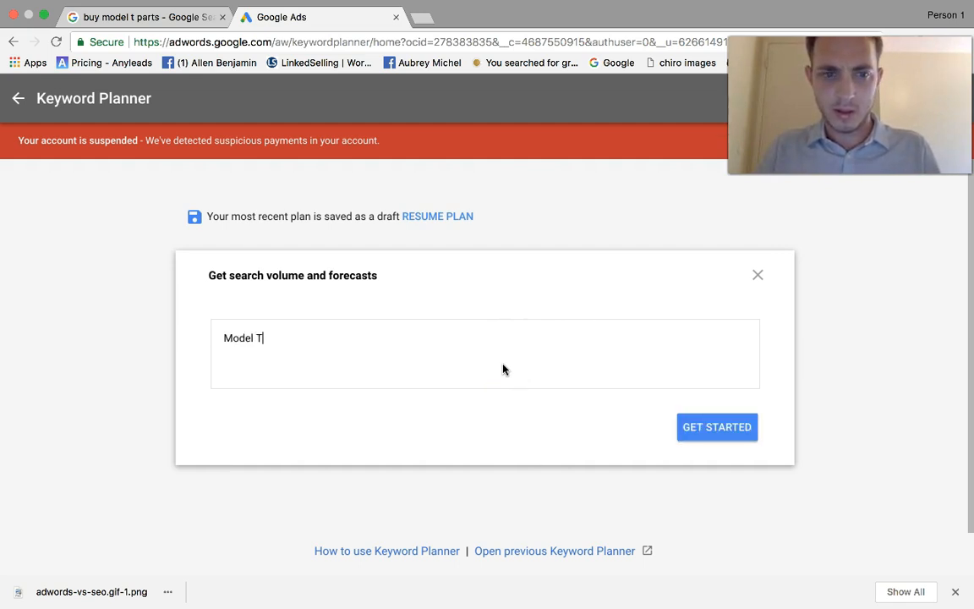
text(Model T Parts)
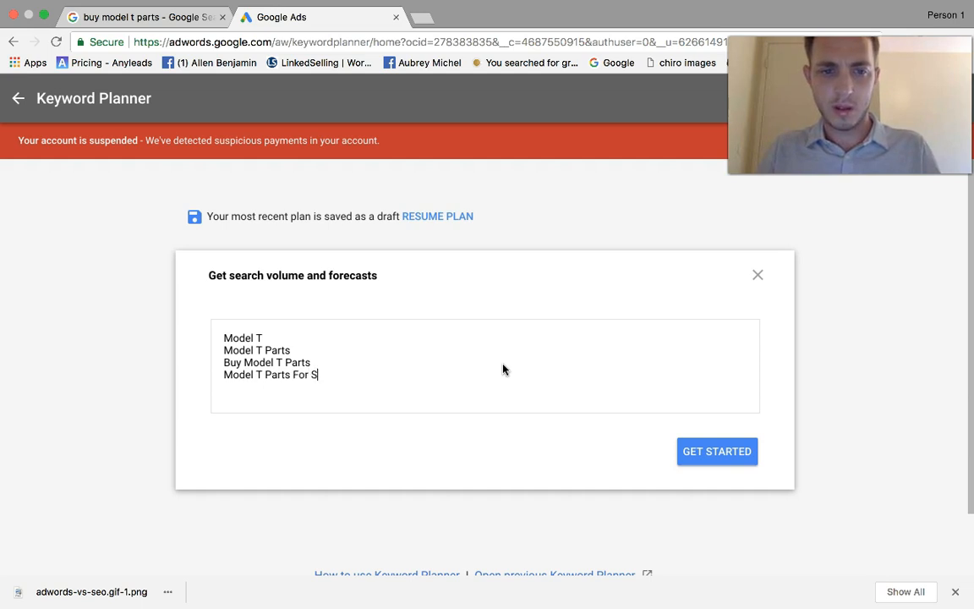
text(ale)
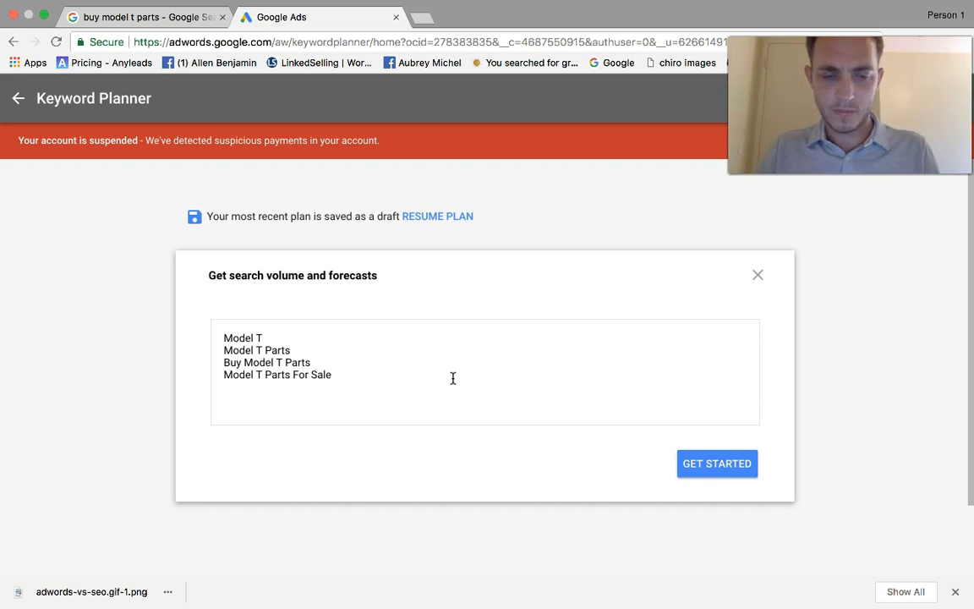
text(Discount Model T P)
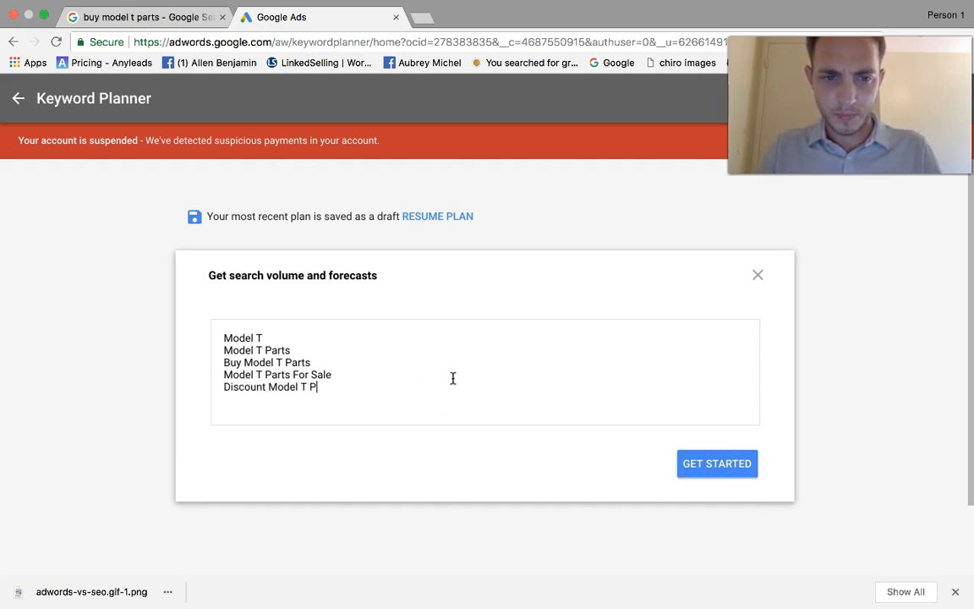
click(716, 463)
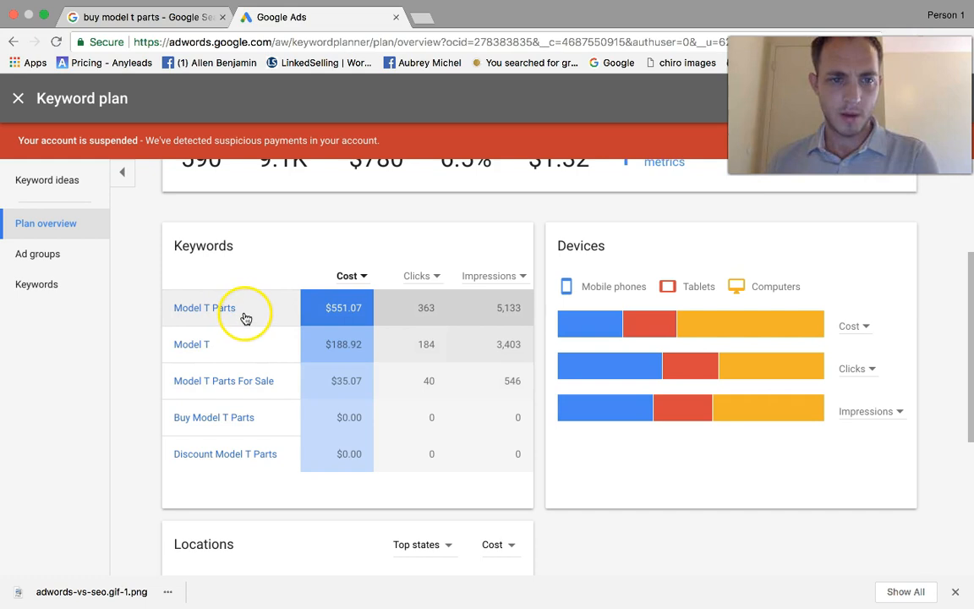
mouse_move(236, 389)
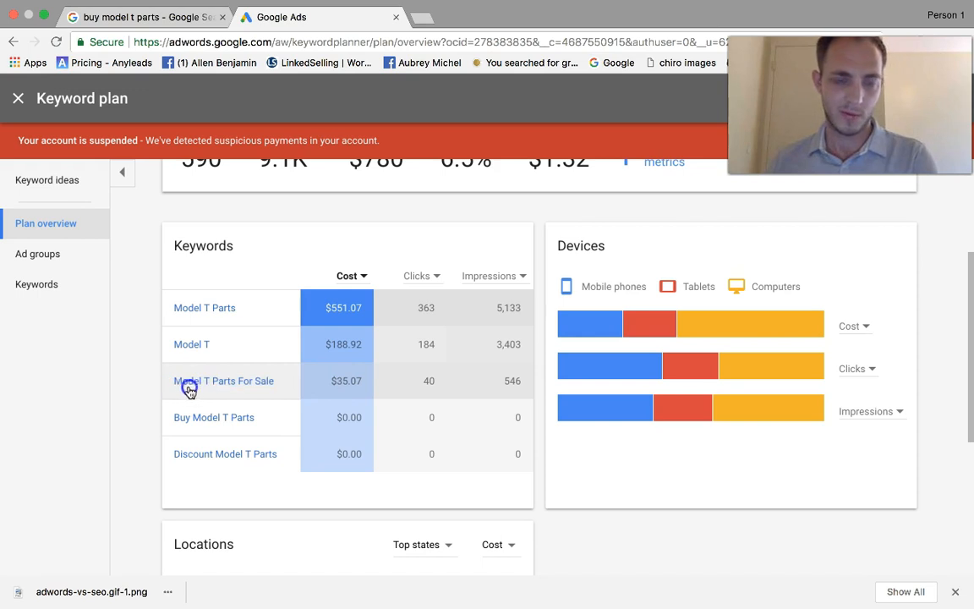
double_click(223, 380)
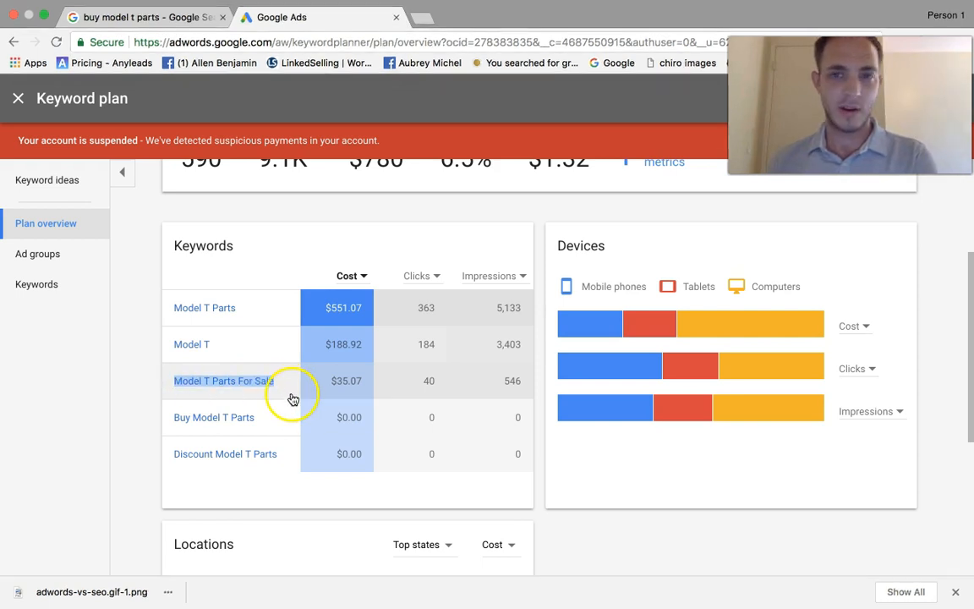
scroll(down, 3)
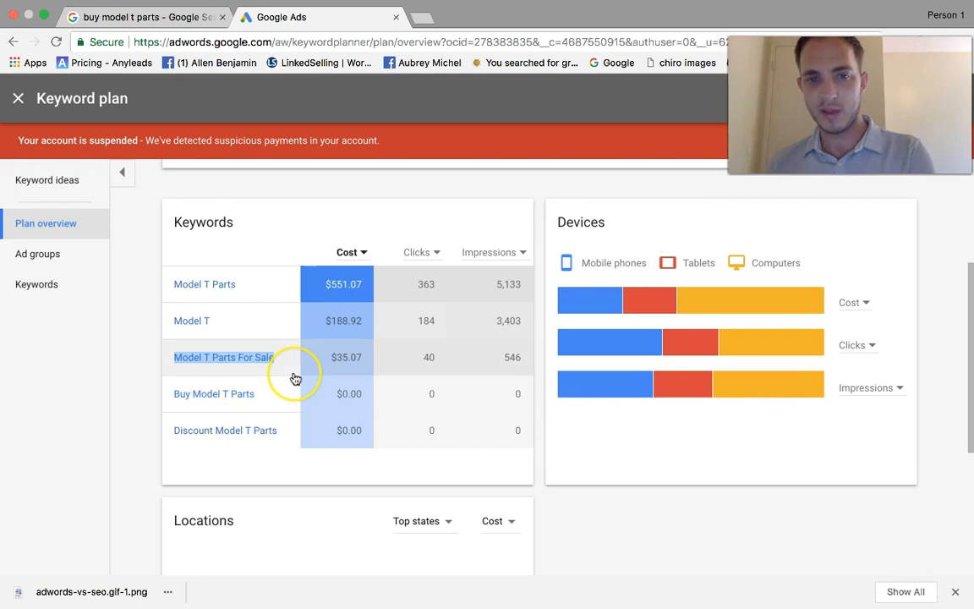
scroll(down, 3)
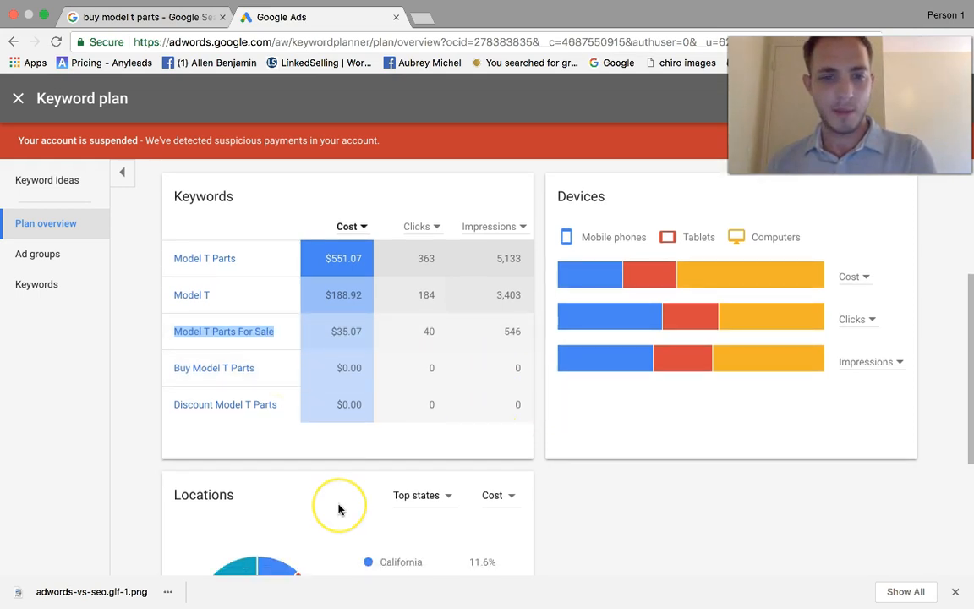
scroll(down, 3)
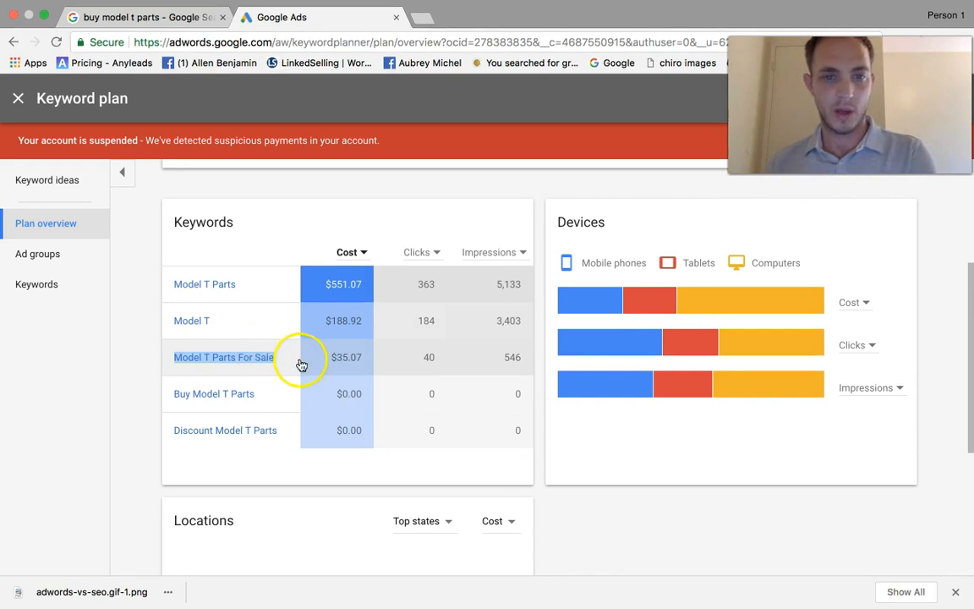
mouse_move(251, 362)
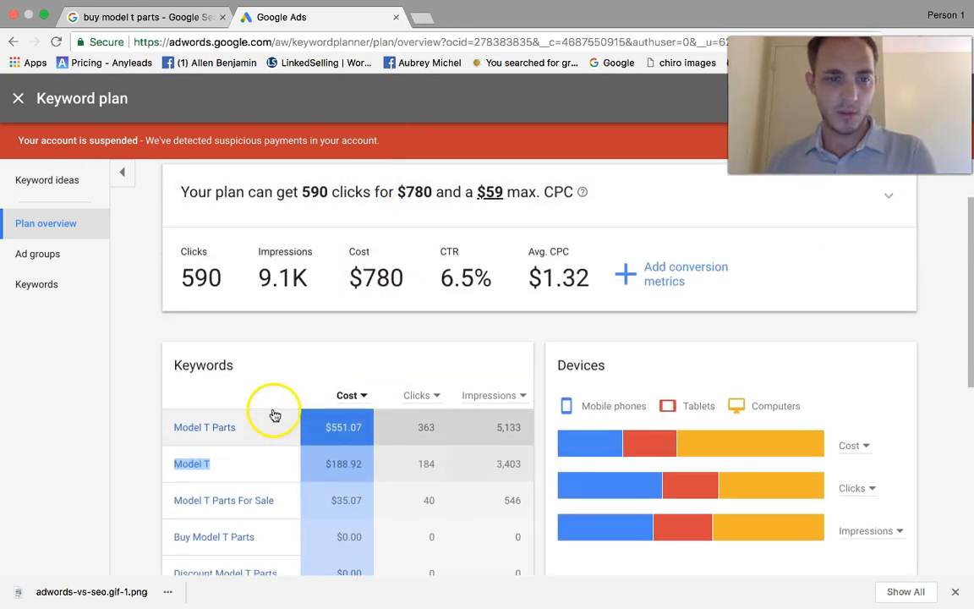
scroll(down, 3)
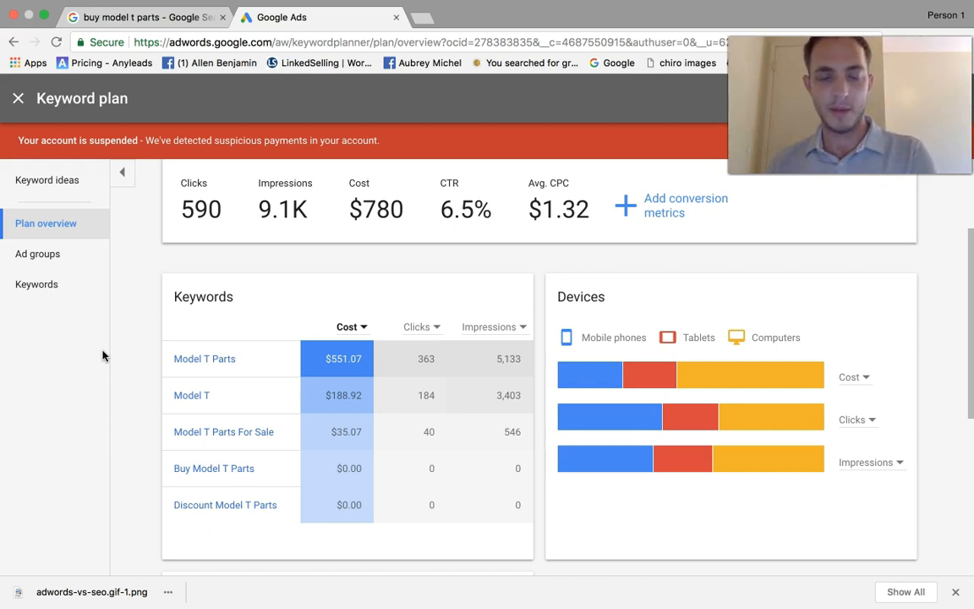
mouse_move(84, 364)
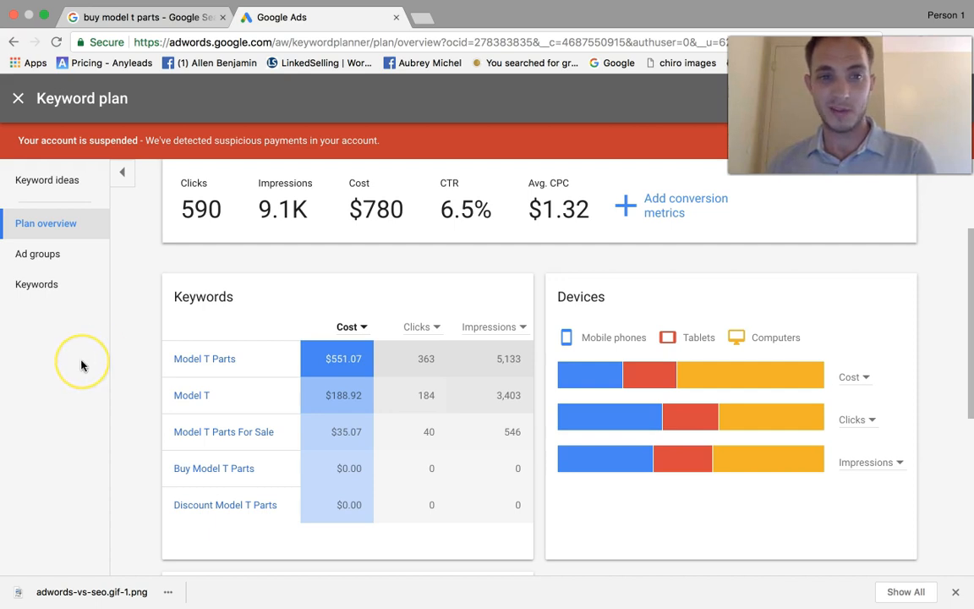
mouse_move(139, 372)
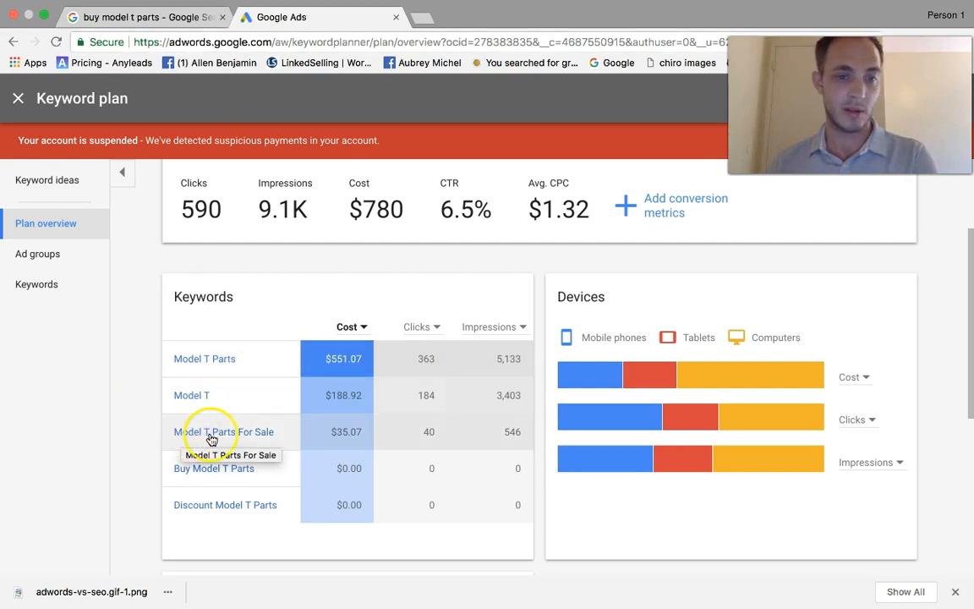
mouse_move(308, 446)
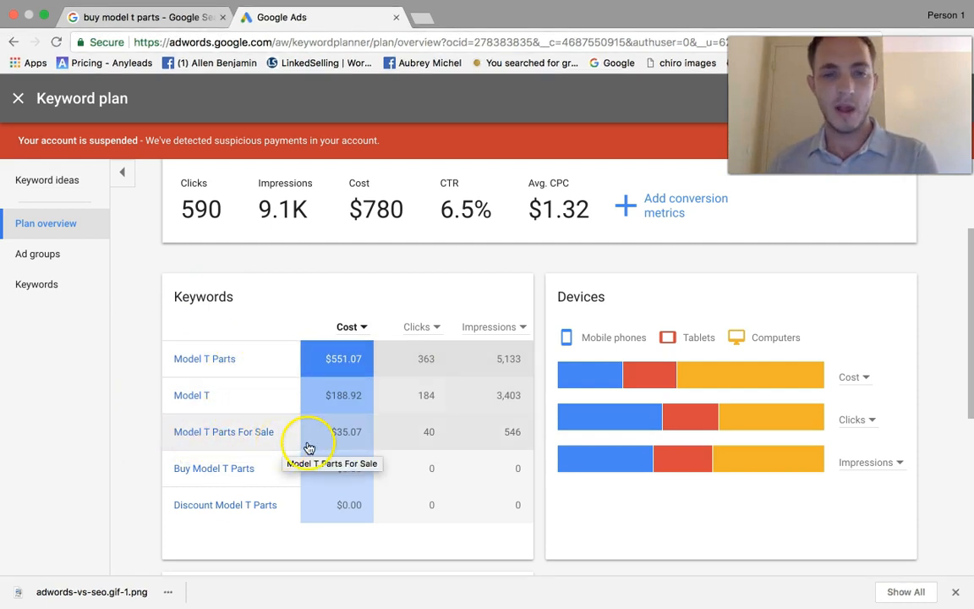
mouse_move(436, 438)
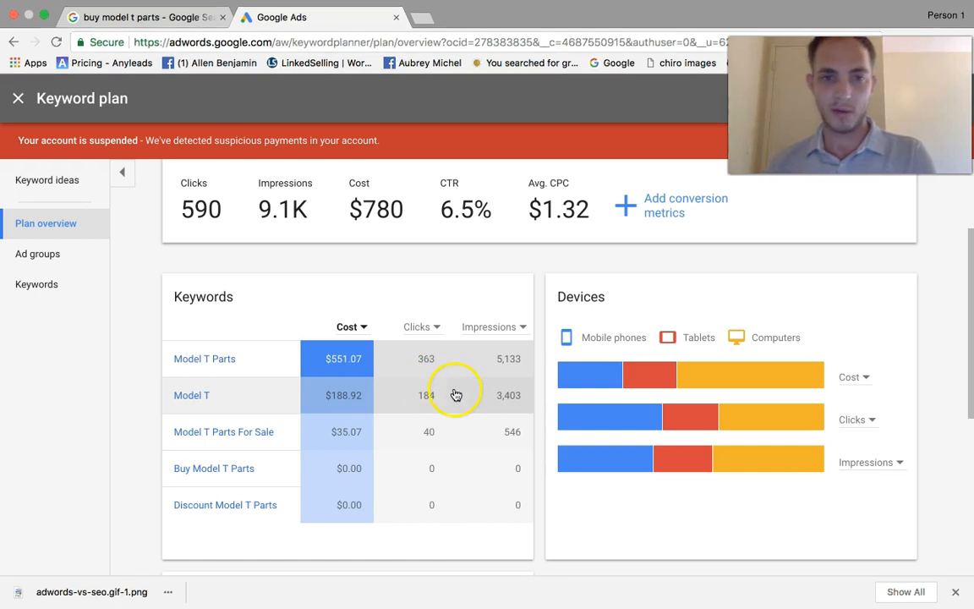
mouse_move(243, 399)
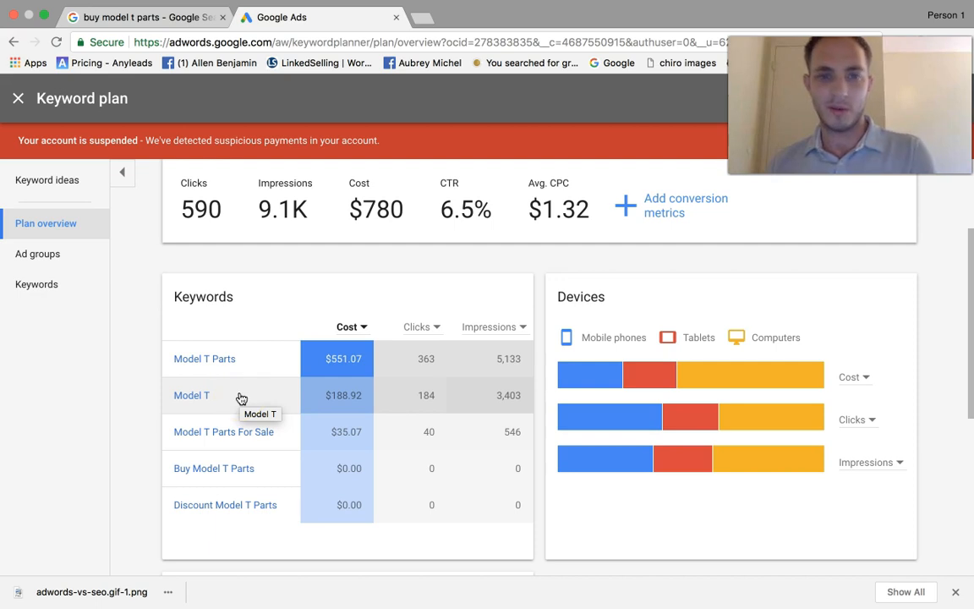
mouse_move(336, 396)
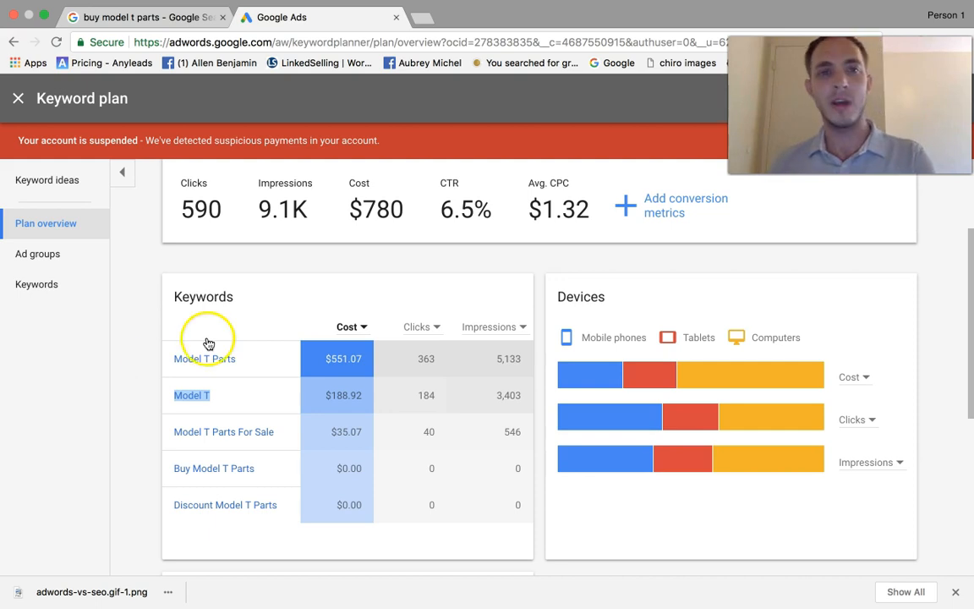
scroll(down, 3)
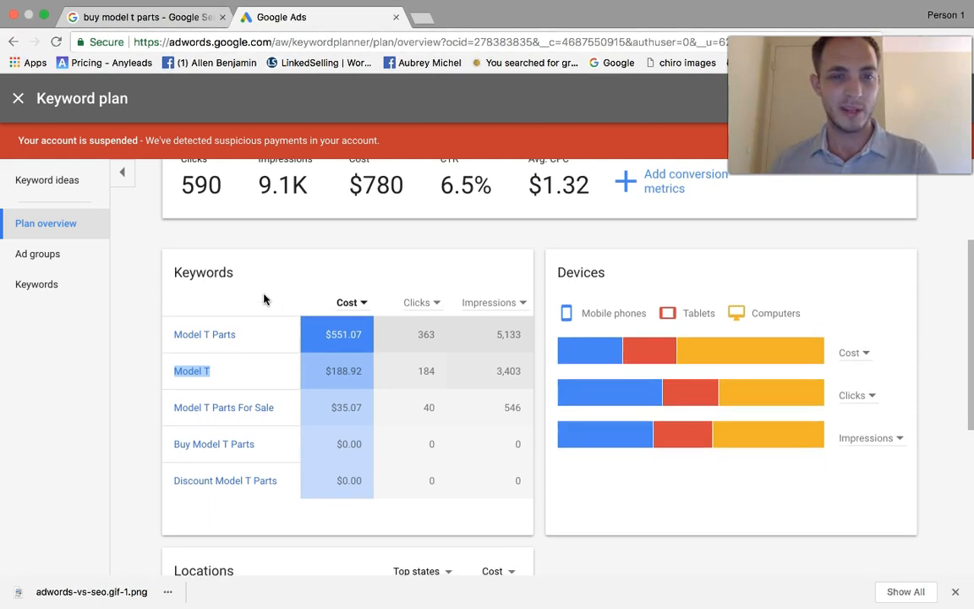